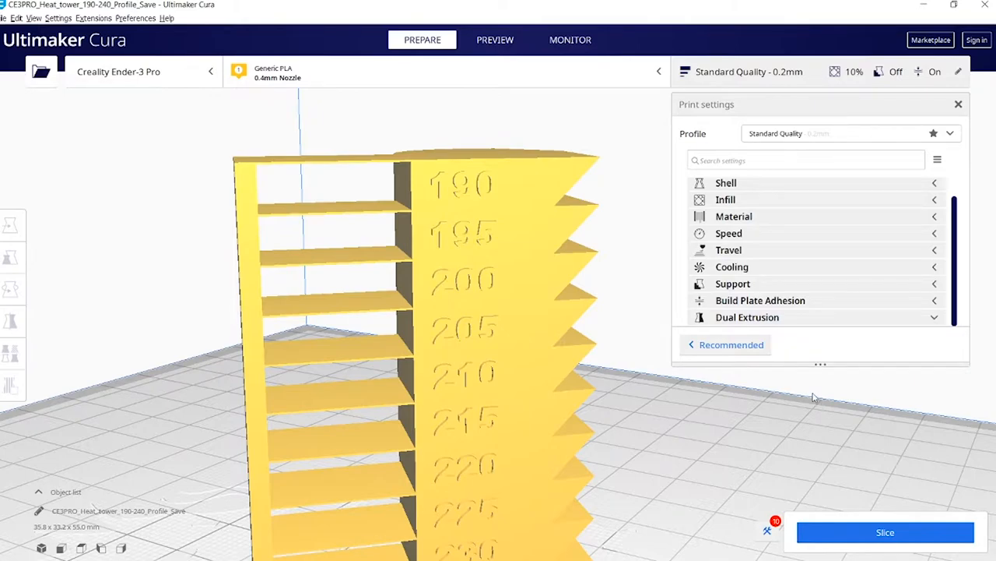
pyautogui.moveTo(827, 401)
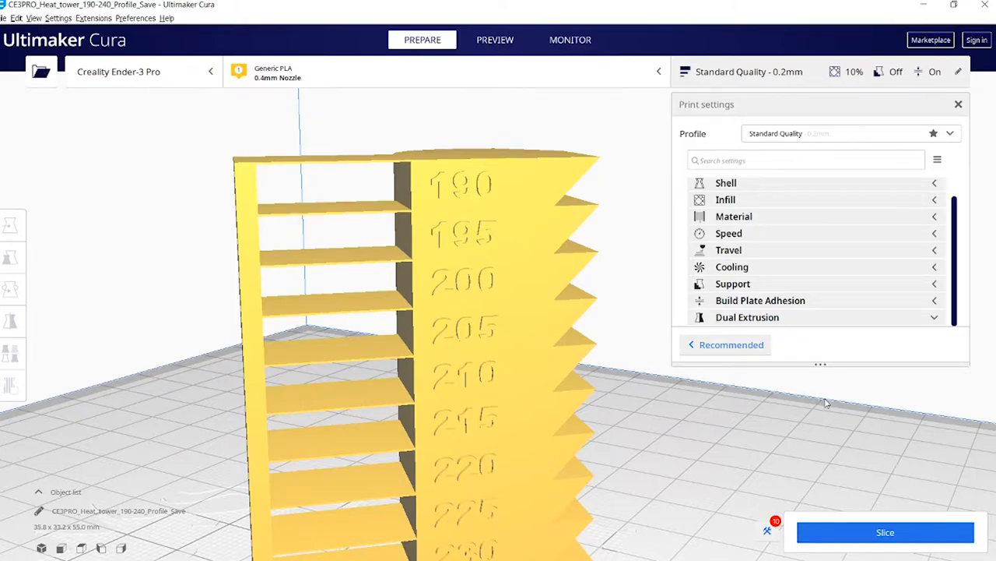
pyautogui.moveTo(834, 417)
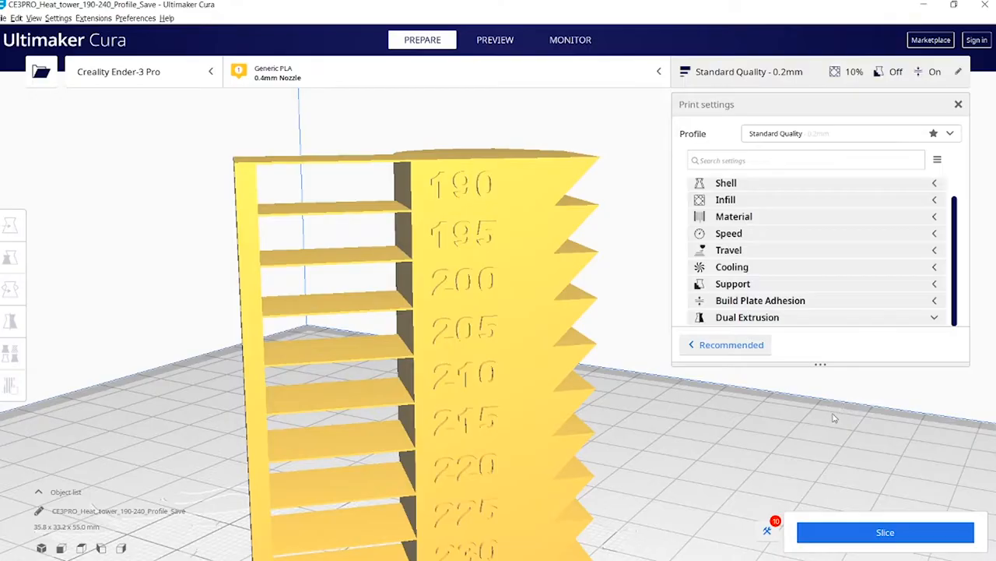
pyautogui.moveTo(841, 414)
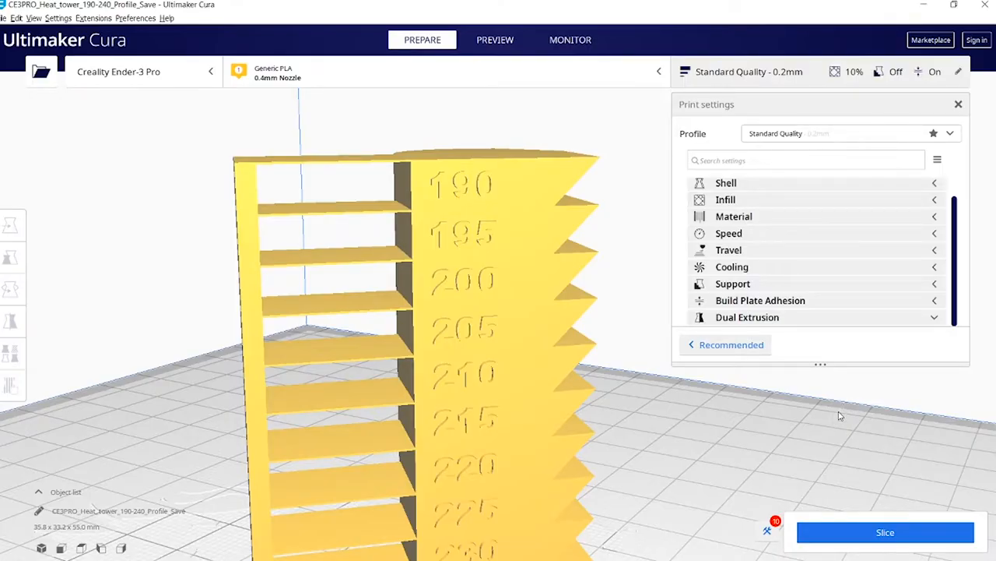
pyautogui.moveTo(784, 253)
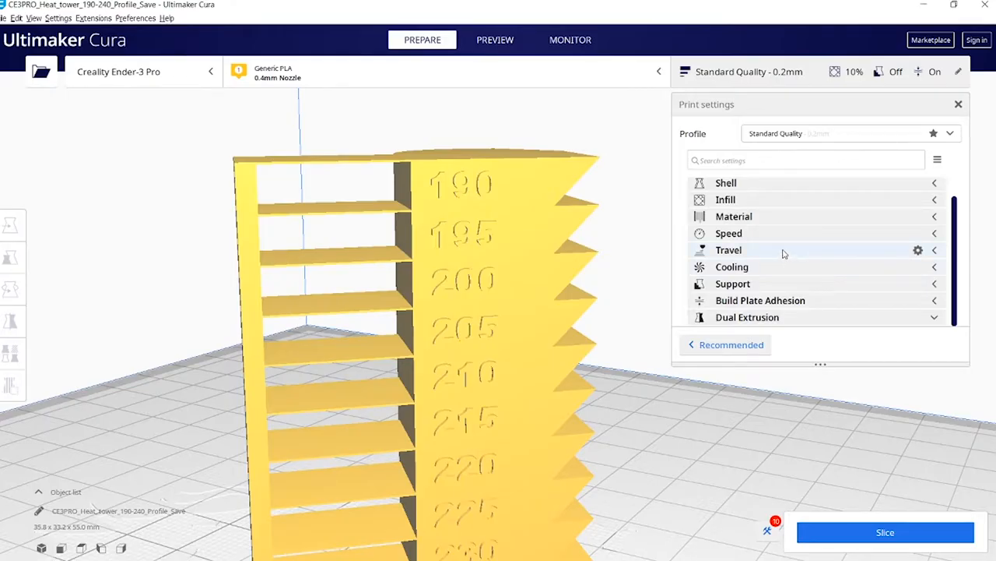
# Toggle Enable Retraction off and back on under the Travel settings.
pyautogui.click(728, 249)
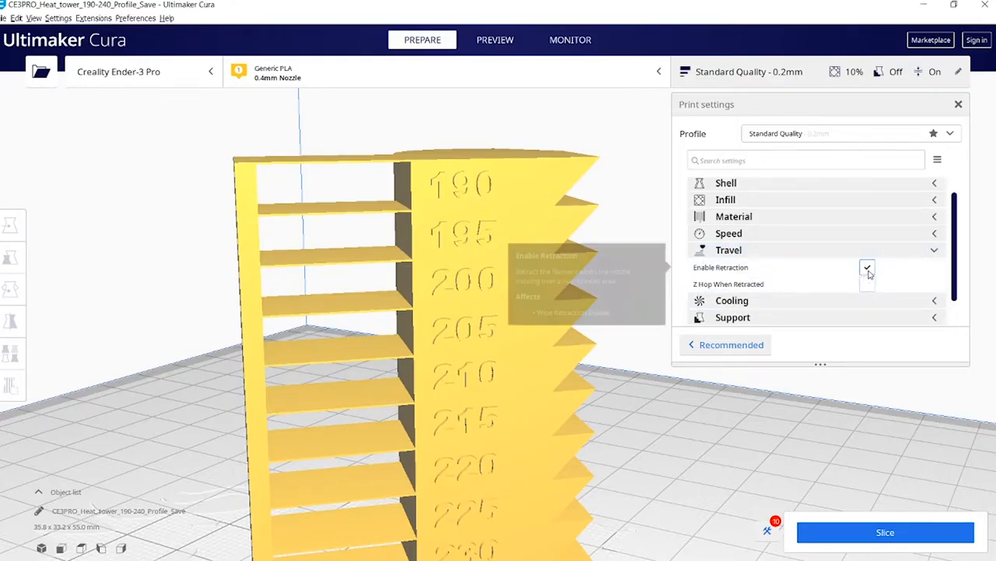
pyautogui.click(866, 271)
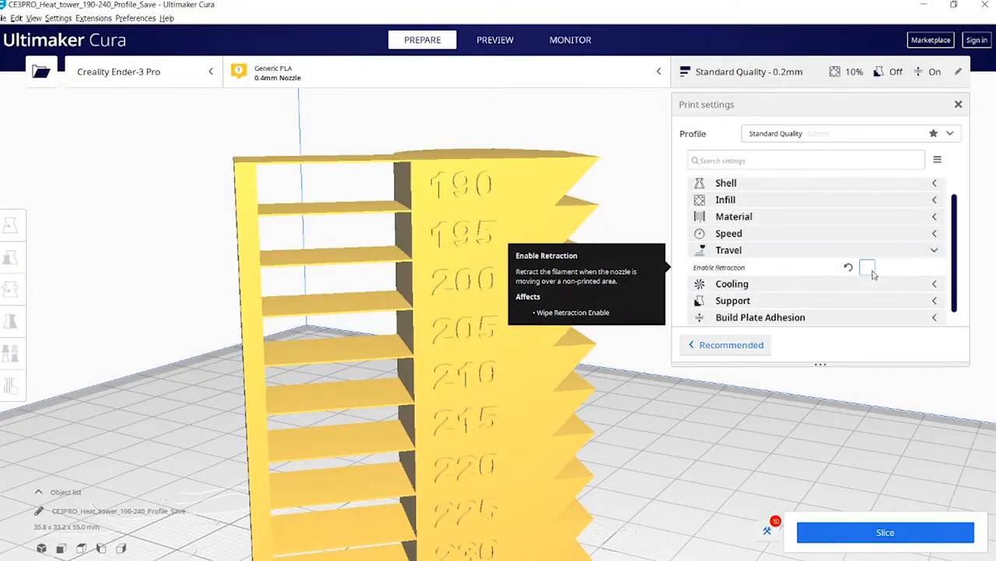
pyautogui.click(867, 267)
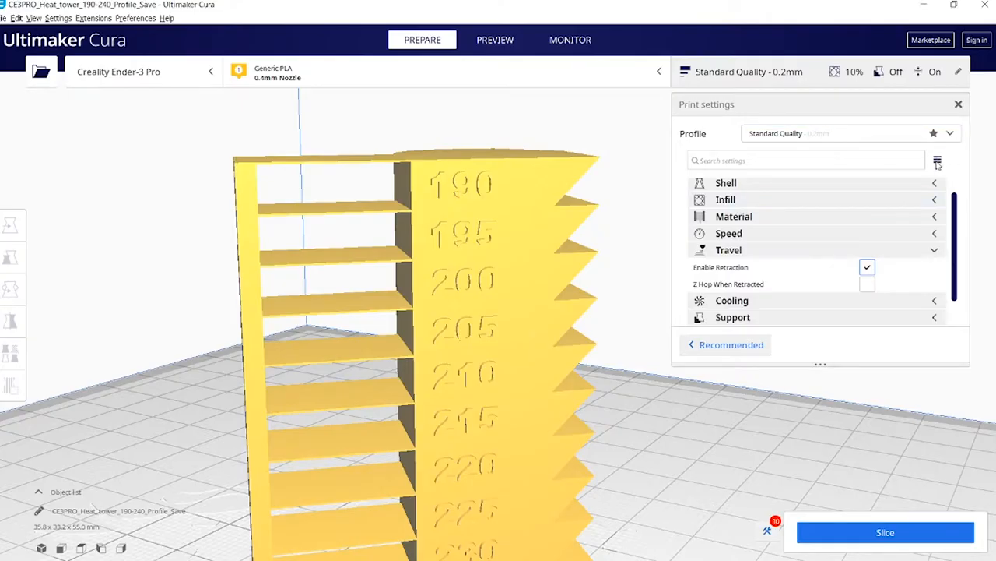
pyautogui.click(944, 160)
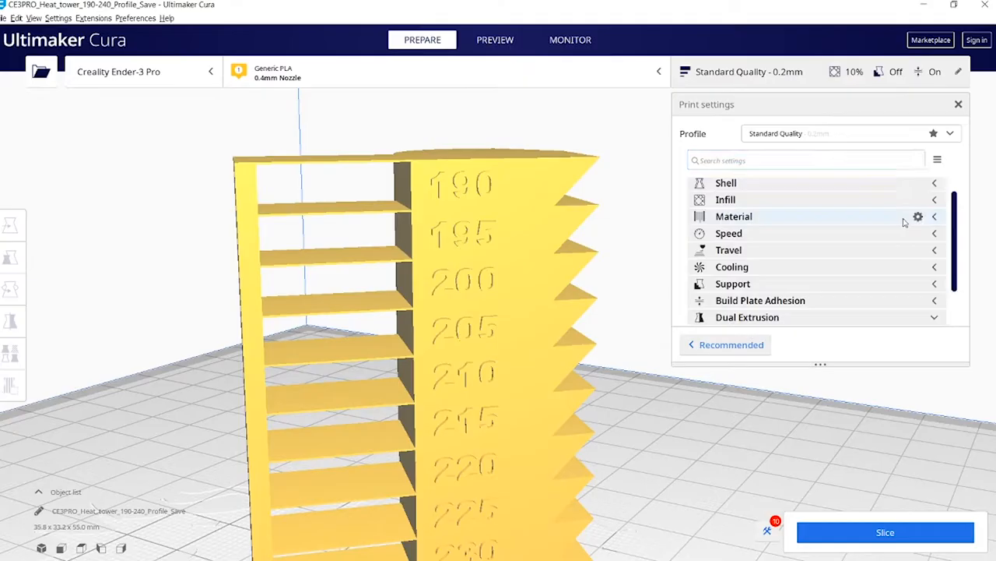
# Set retraction distance to 5 mm and retraction speed to 50 mm/s.
pyautogui.click(729, 249)
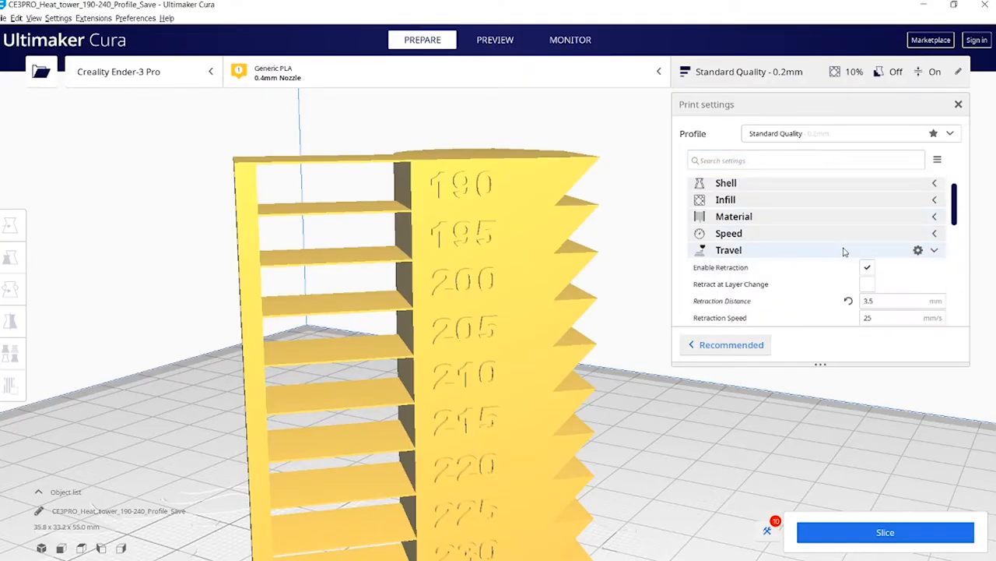
pyautogui.scroll(-3)
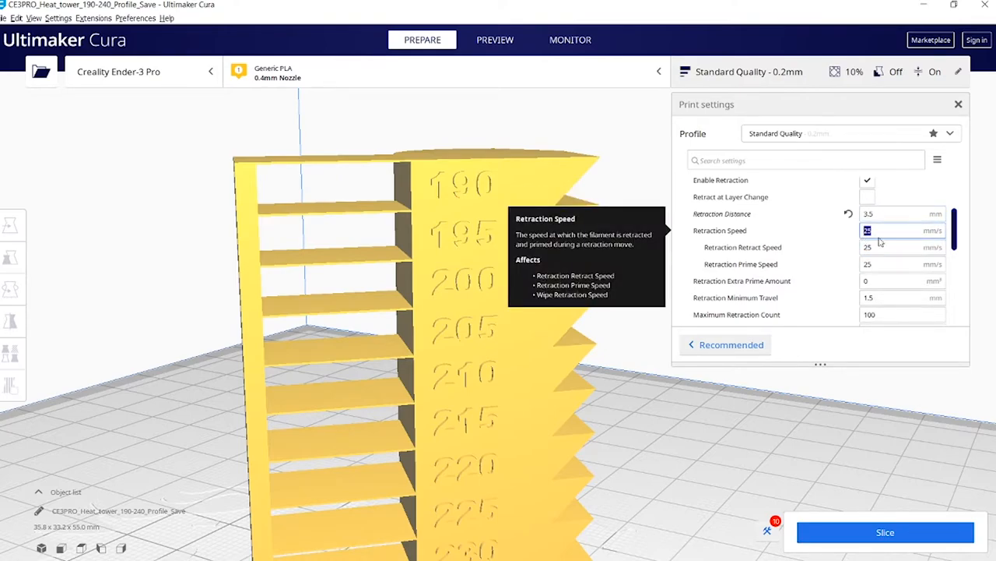
pyautogui.moveTo(834, 233)
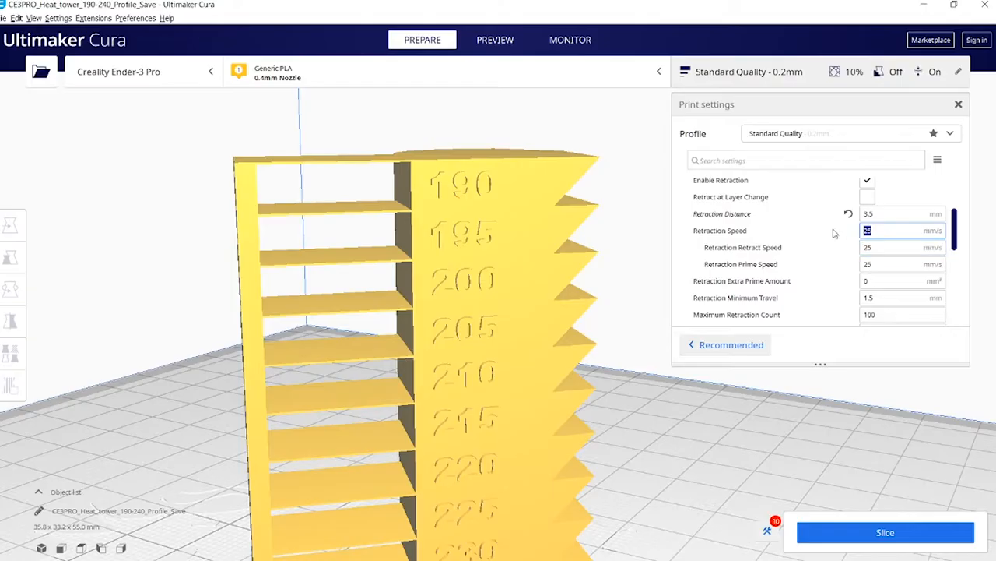
pyautogui.moveTo(891, 212)
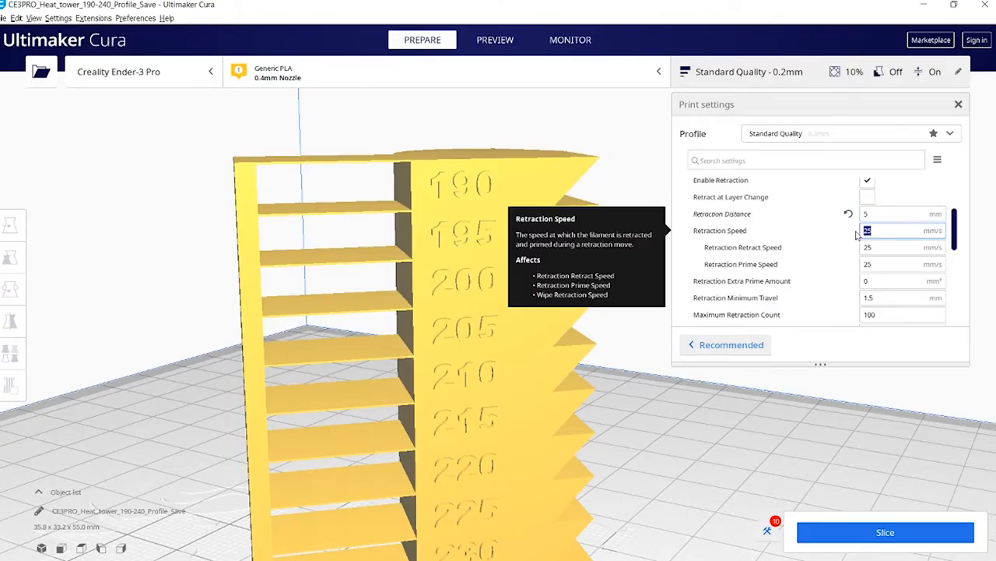
pyautogui.write('50')
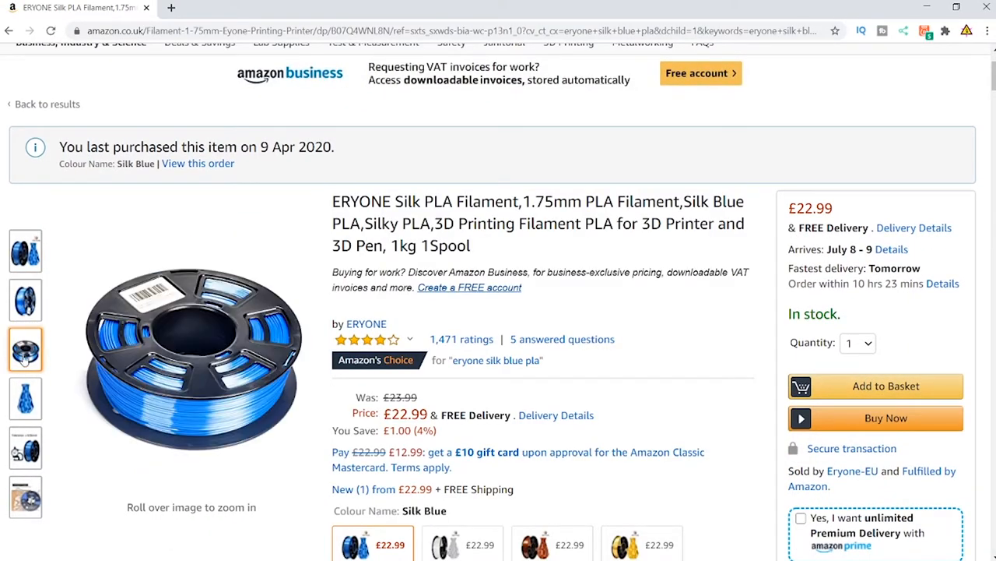
pyautogui.click(25, 443)
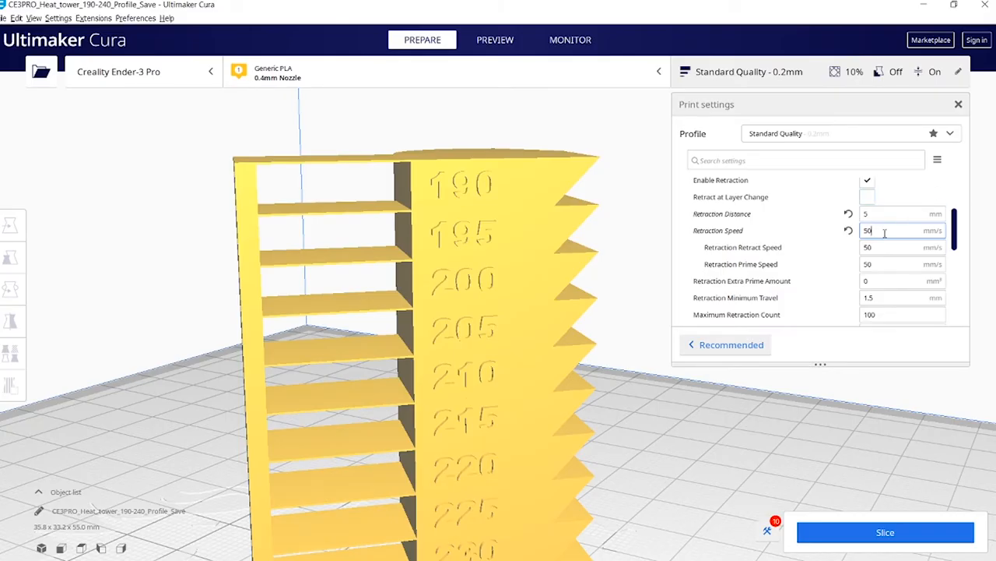
pyautogui.write('3')
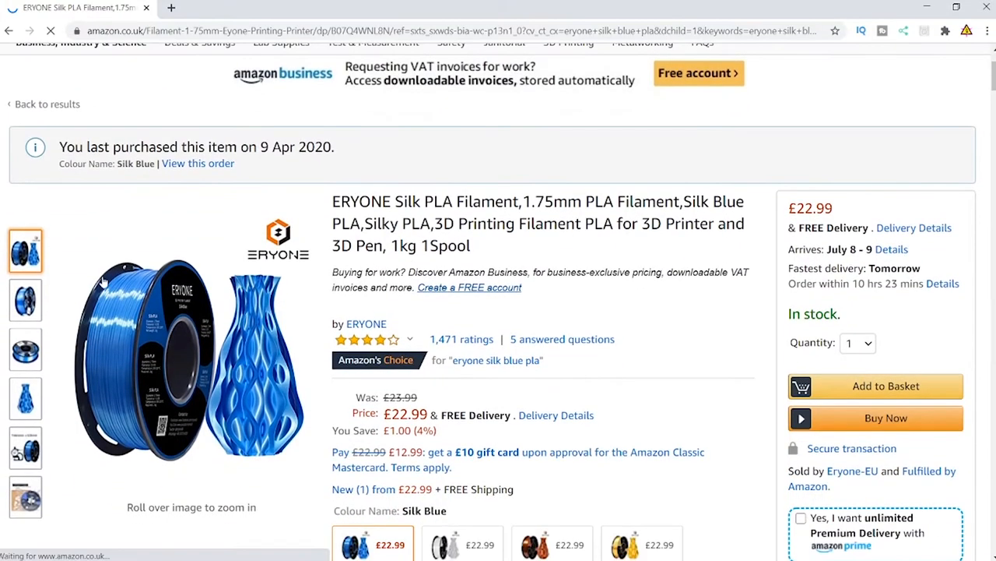
# Browse the ERYONE Silk Blue PLA product photos, including the printed blue vase.
pyautogui.click(25, 349)
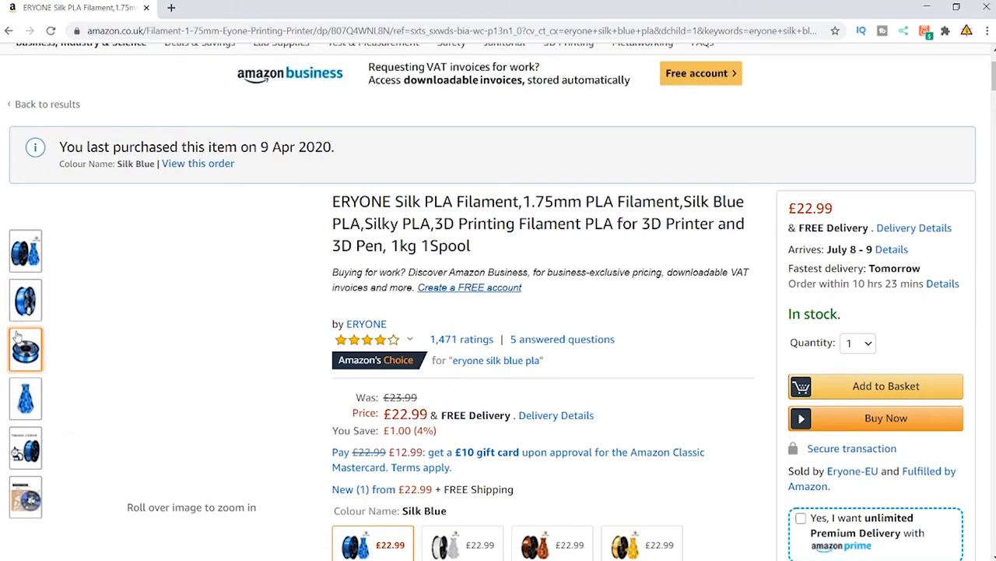
pyautogui.click(23, 397)
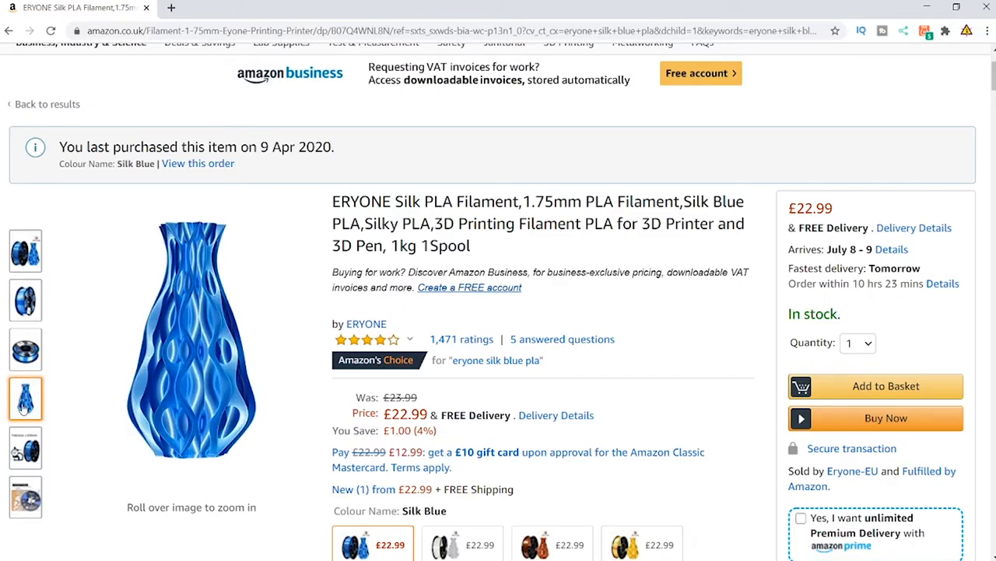
pyautogui.click(25, 496)
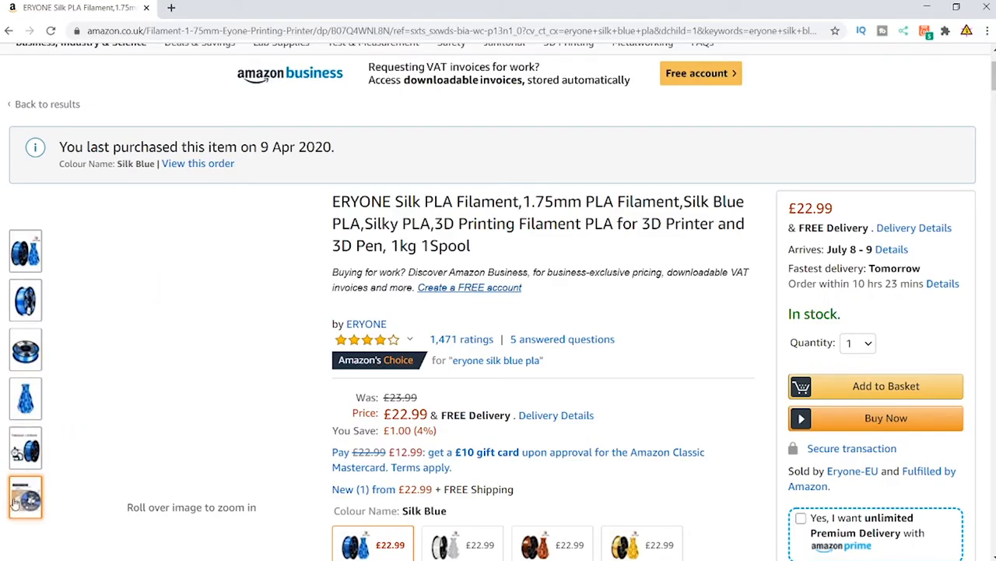